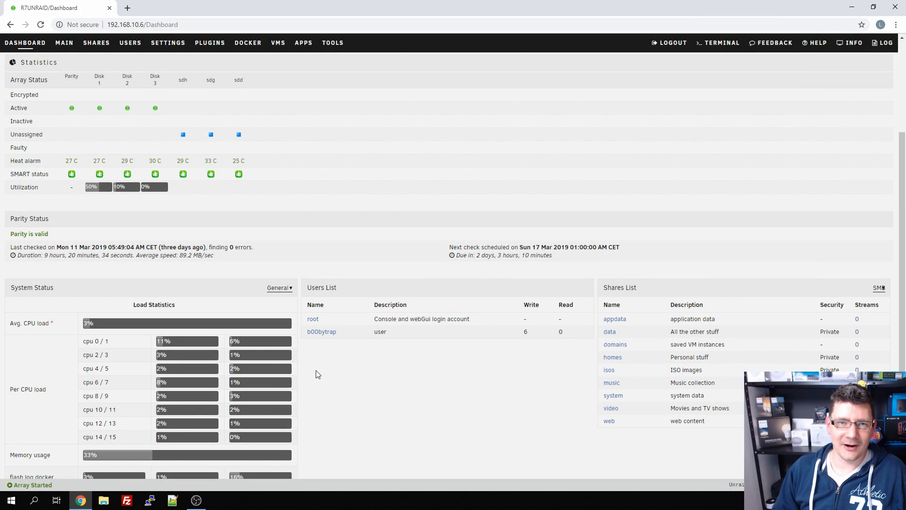
mouse_move(413, 356)
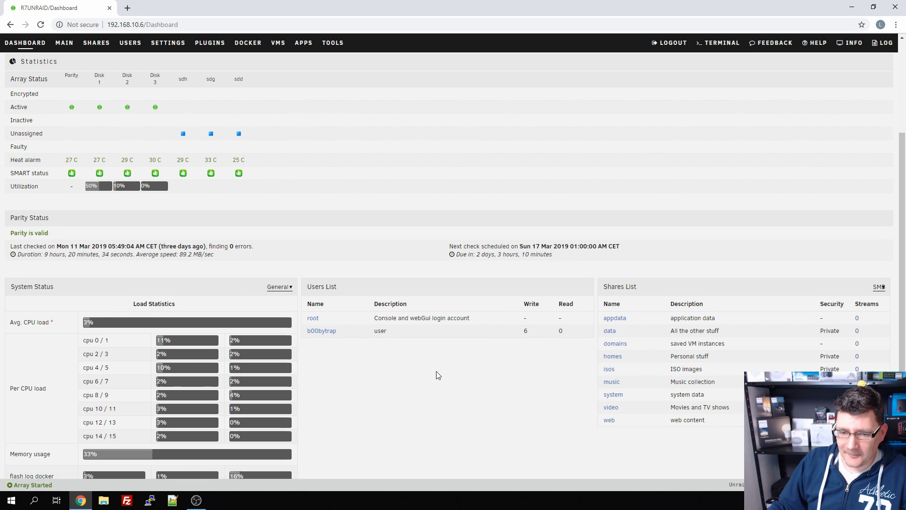
scroll(down, 3)
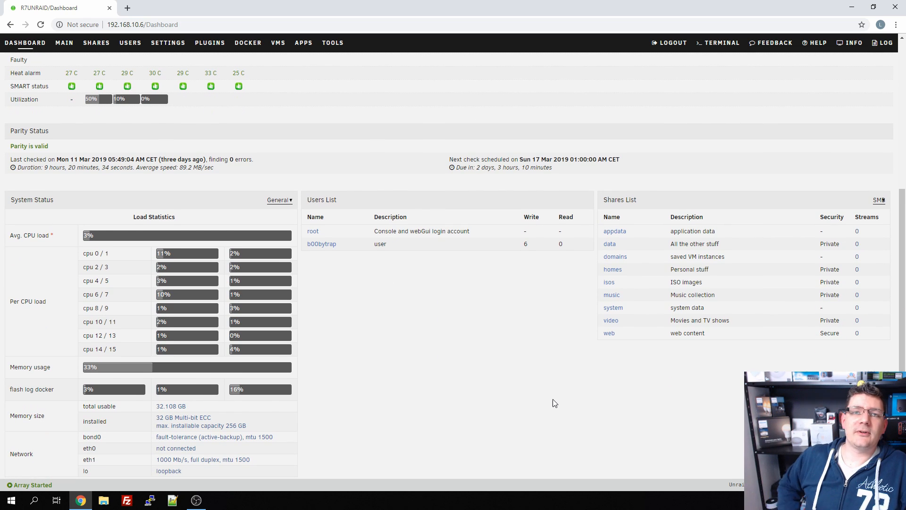
scroll(up, 3)
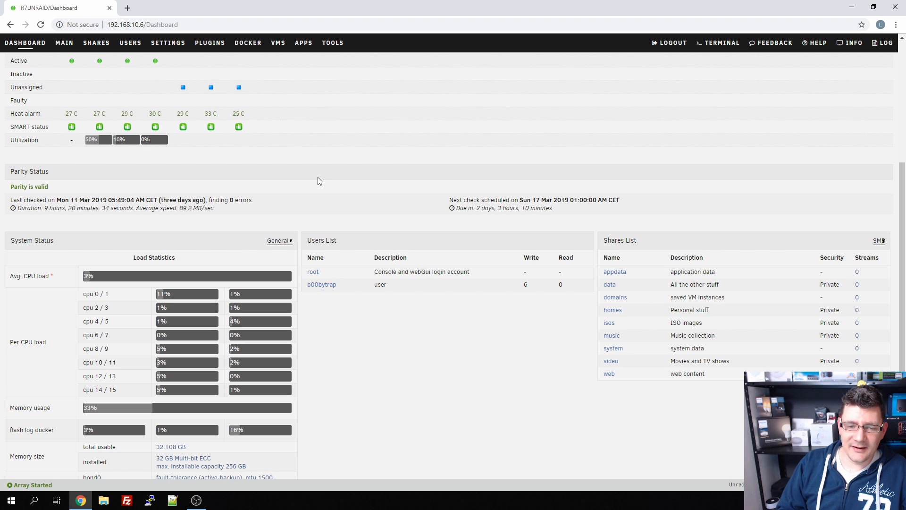
mouse_move(444, 297)
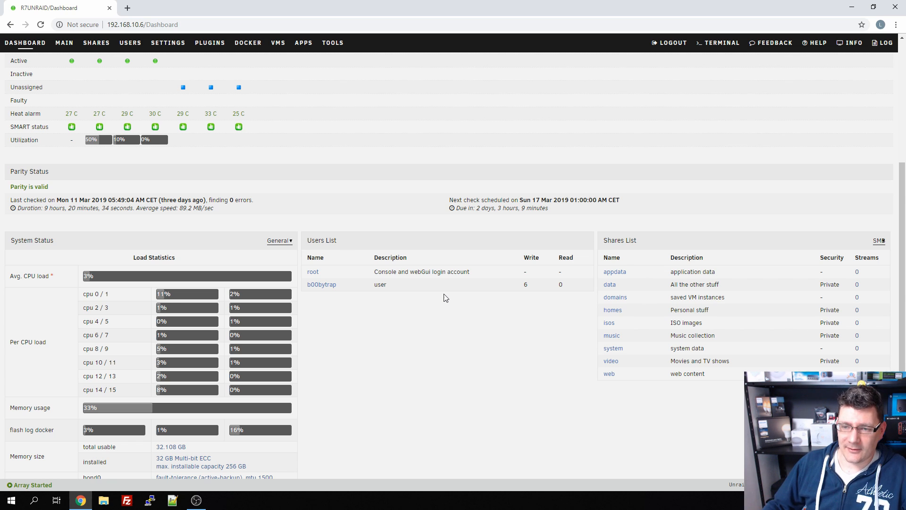
scroll(up, 3)
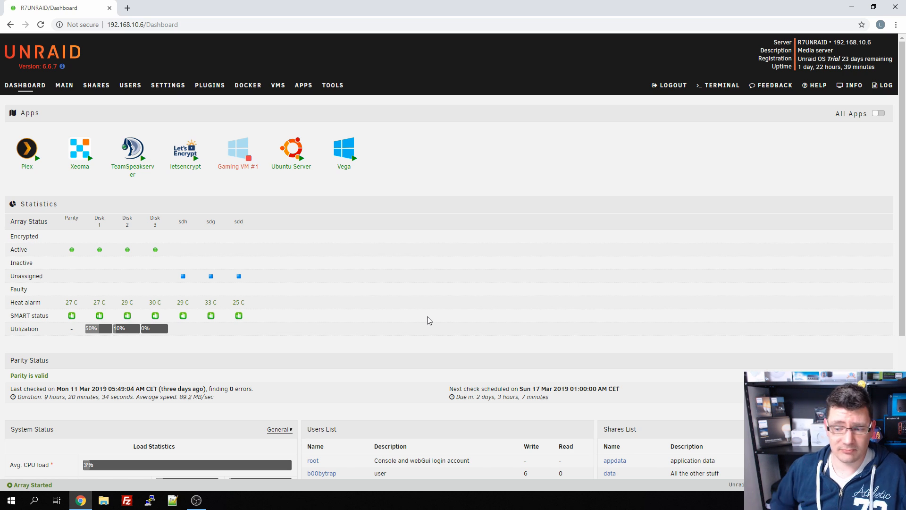
mouse_move(431, 318)
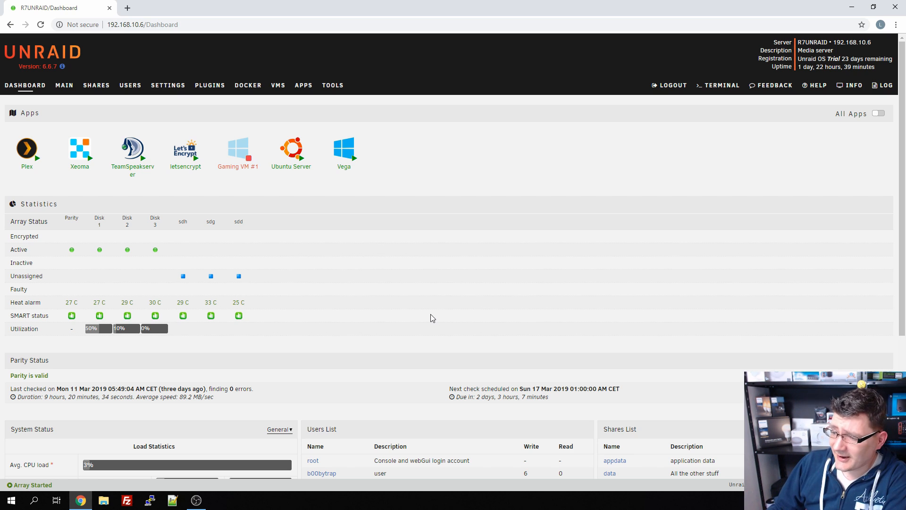